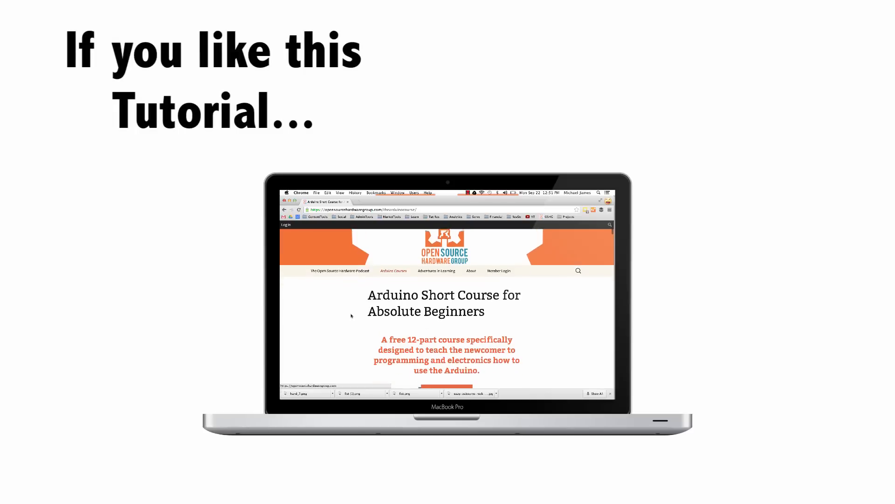
Step: Open the Tools menu to select the Arduino Pro or Pro Mini 3.3V 8 MHz board
scroll("down", 3)
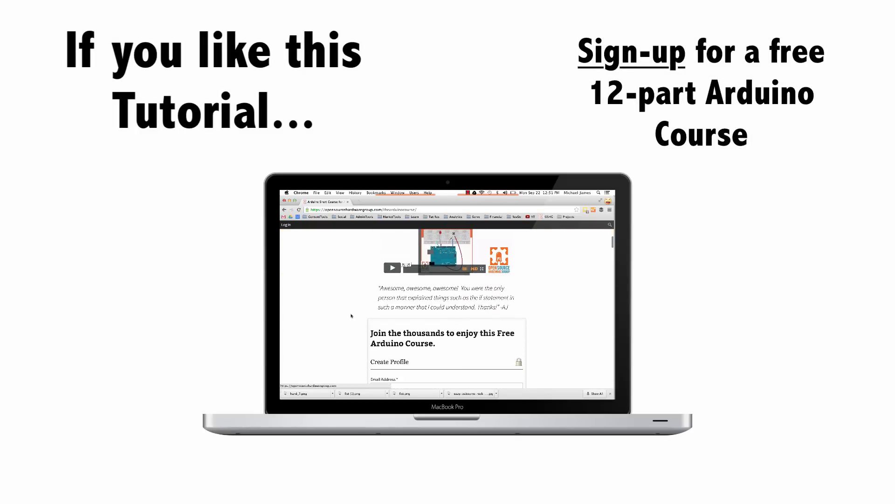
scroll("down", 3)
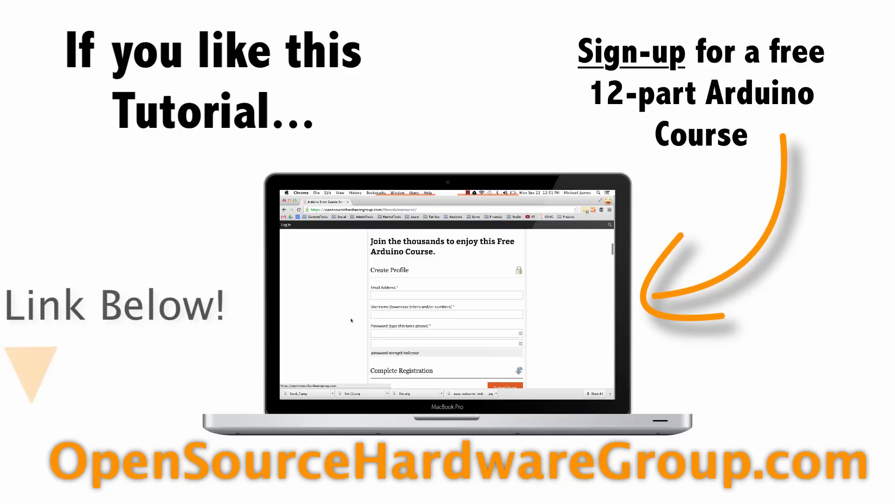
scroll("down", 3)
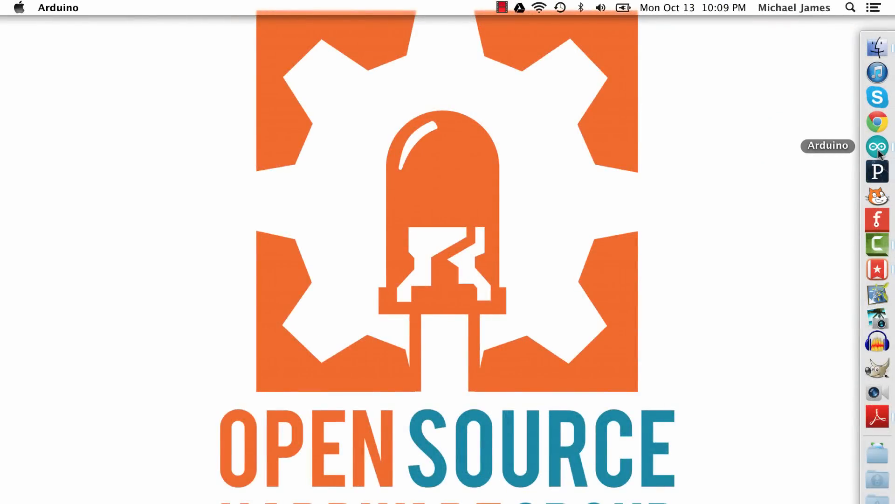
left_click(311, 11)
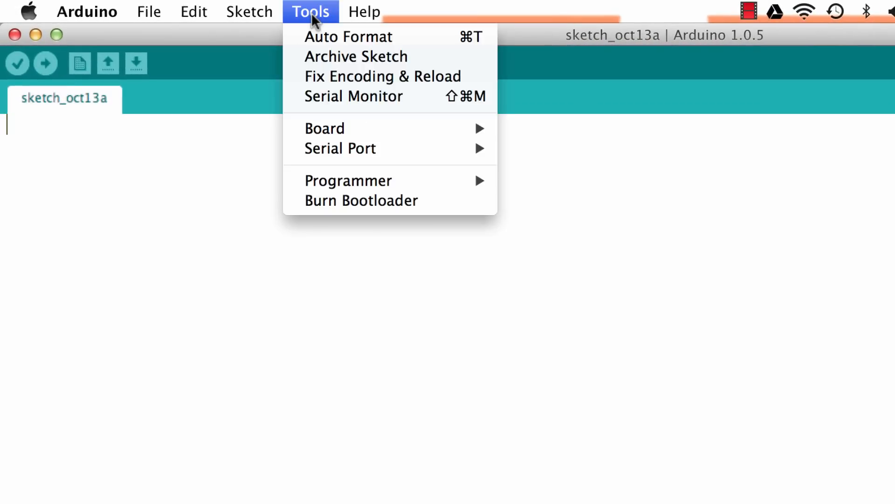
mouse_move(324, 127)
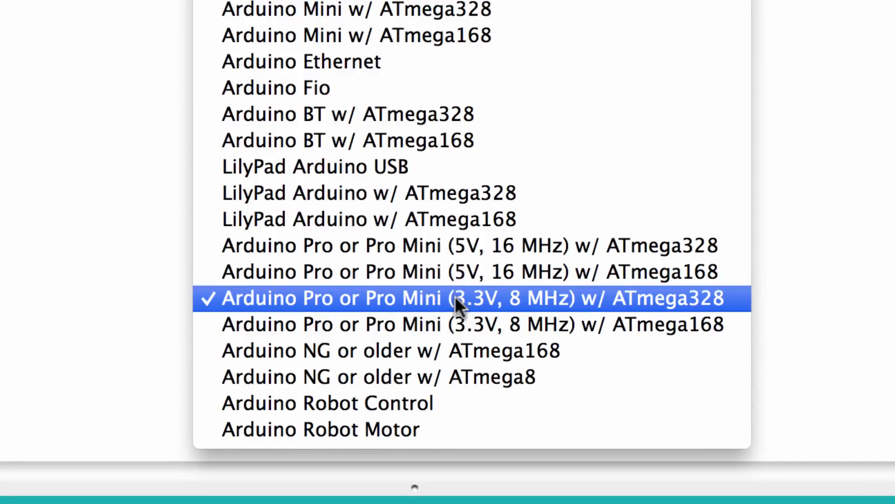
mouse_move(366, 314)
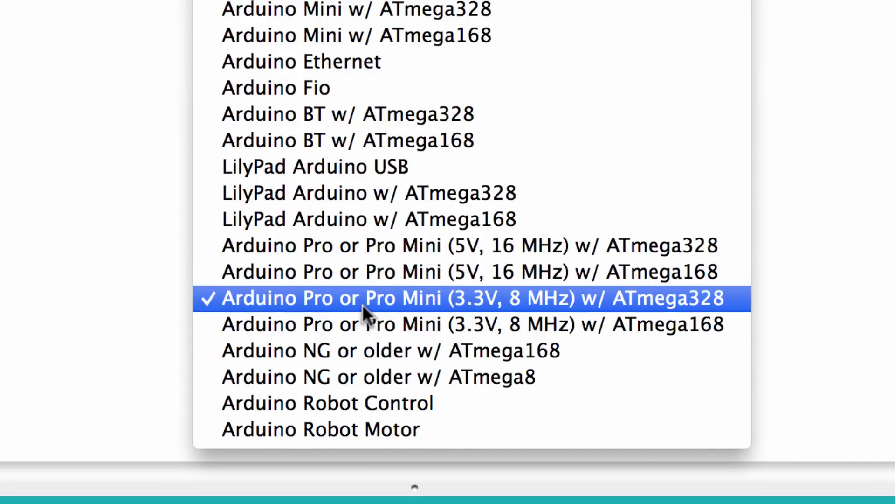
mouse_move(496, 311)
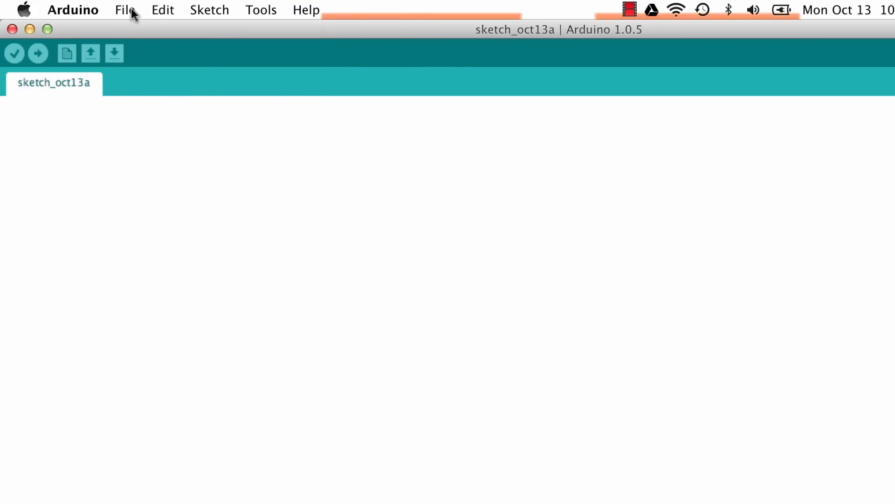
Step: Open the TinyGPS GPS_datalogger sketch from the sketchbook's Projects folder
left_click(125, 9)
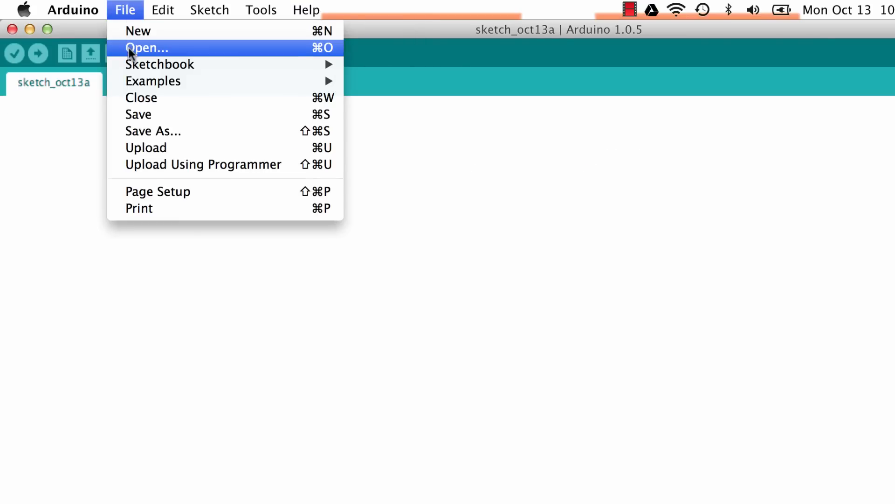
mouse_move(160, 64)
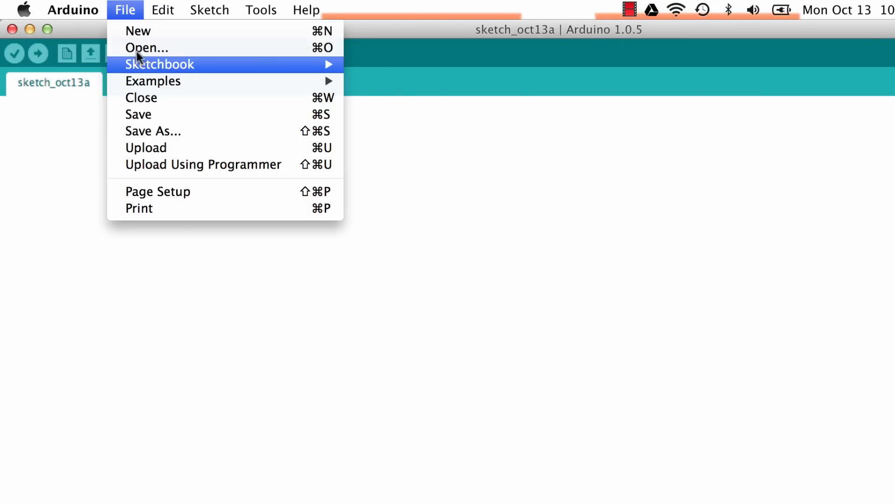
mouse_move(386, 181)
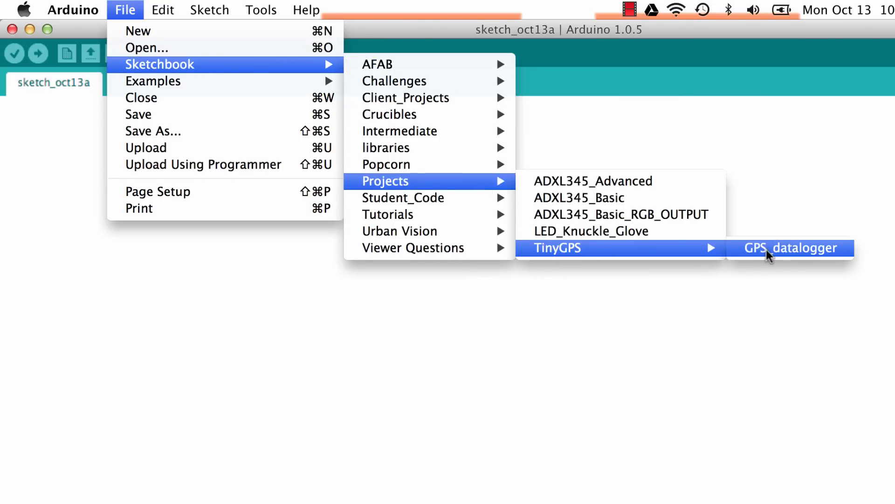
left_click(790, 247)
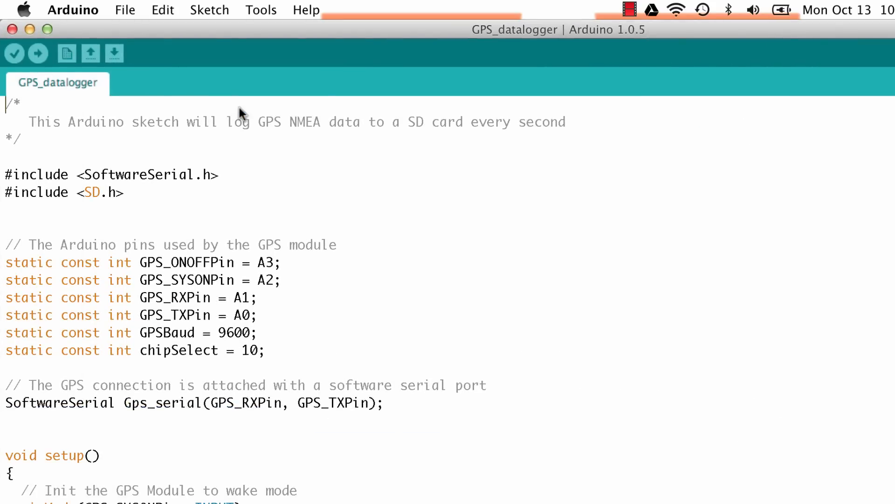
mouse_move(38, 54)
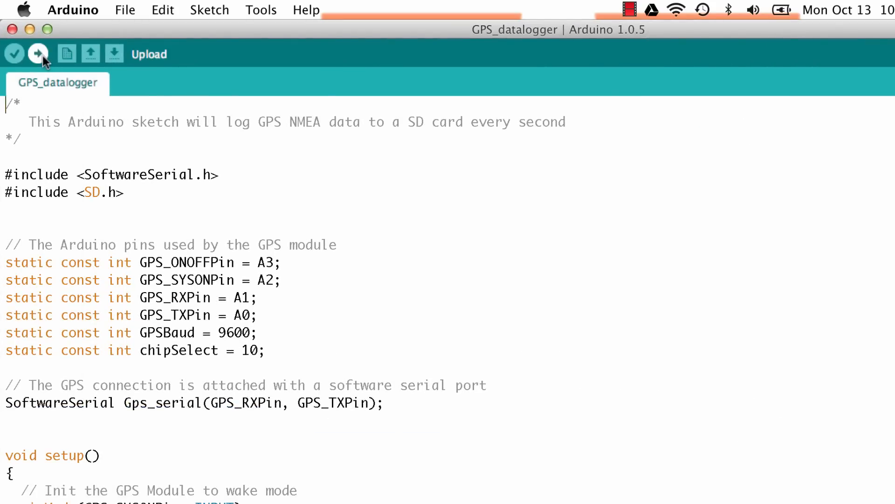
Step: Compile and upload GPS_datalogger to the Pro Mini board
left_click(37, 53)
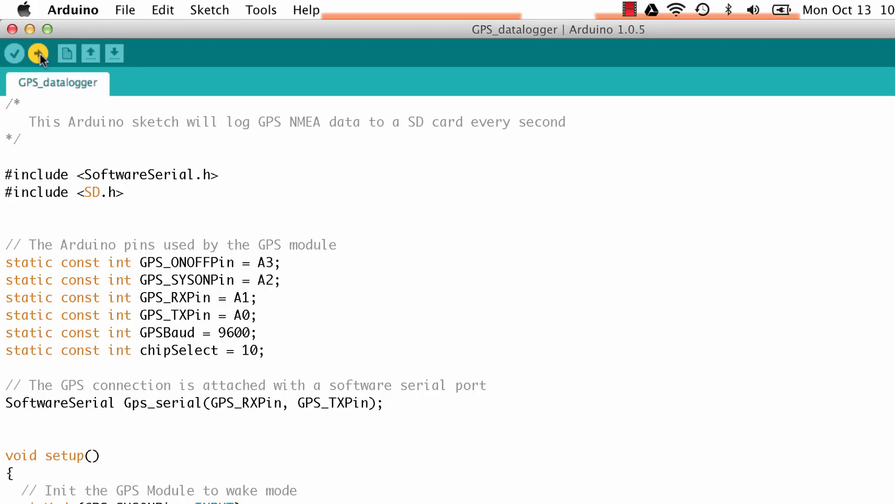
left_click(37, 53)
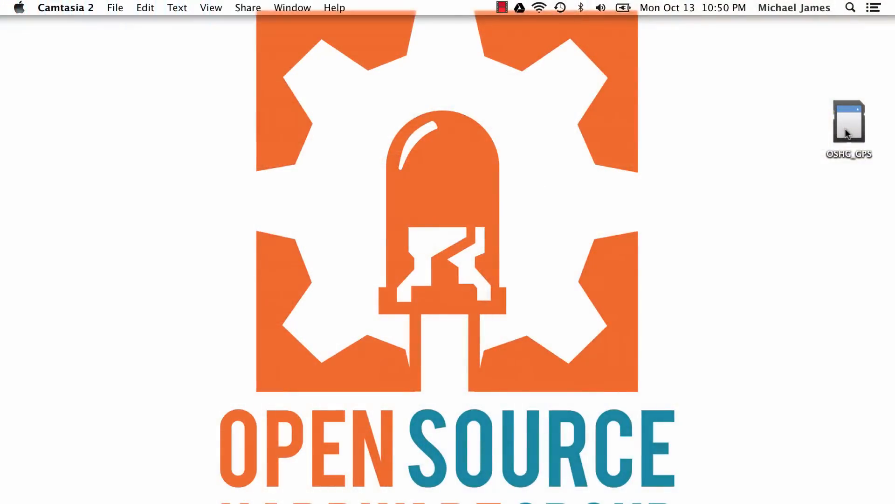
Step: Open the OSHG_GPS card in Finder to reveal gps.txt
double_click(849, 120)
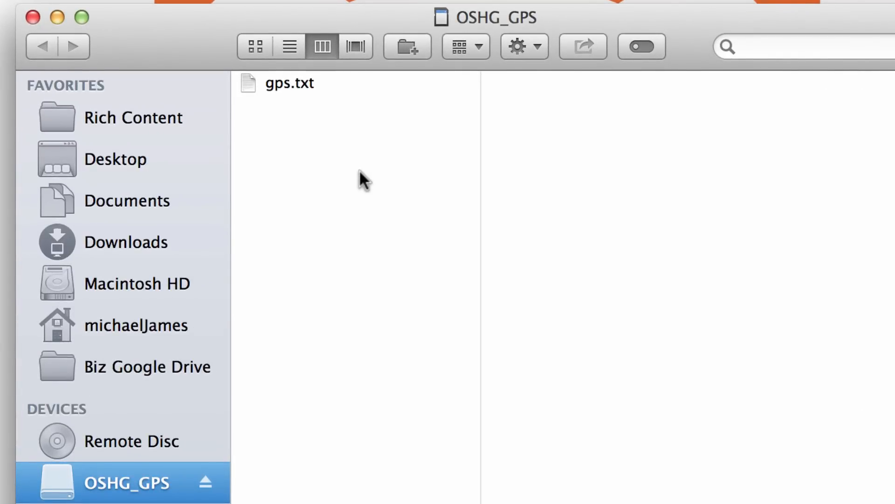
mouse_move(317, 143)
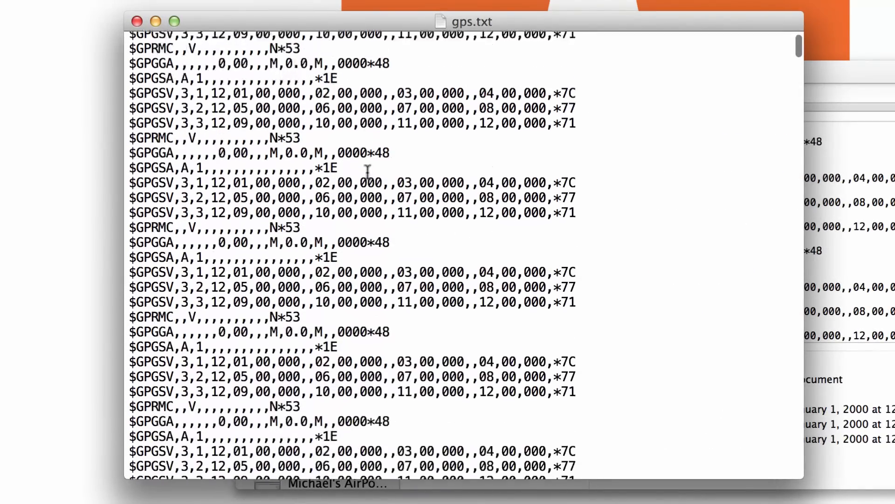
Step: Scroll through the $GPGGA, $GPGSV and $GPRMC lines in gps.txt
scroll("down", 3)
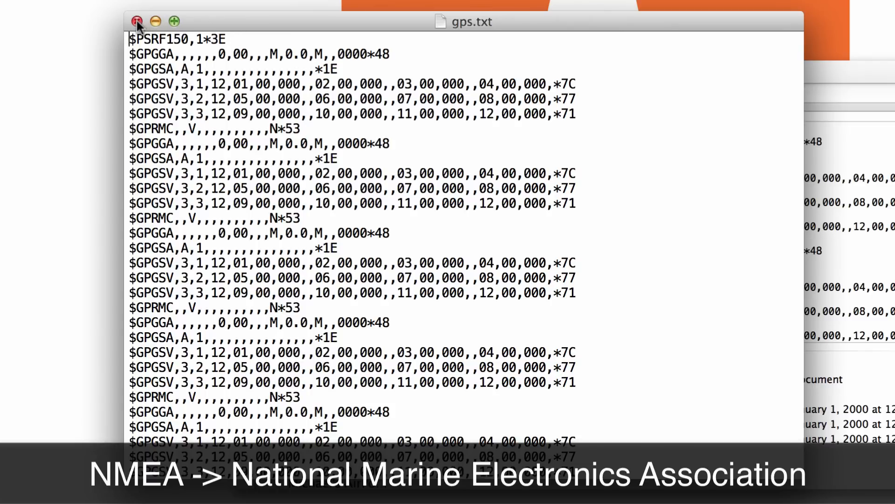
Step: Close the gps.txt document and bring up the file's context menu in Finder
left_click(135, 22)
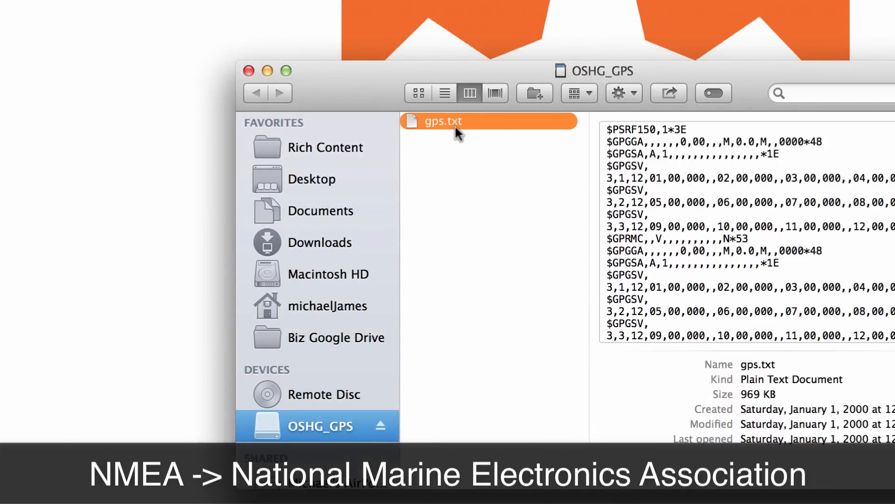
mouse_move(468, 143)
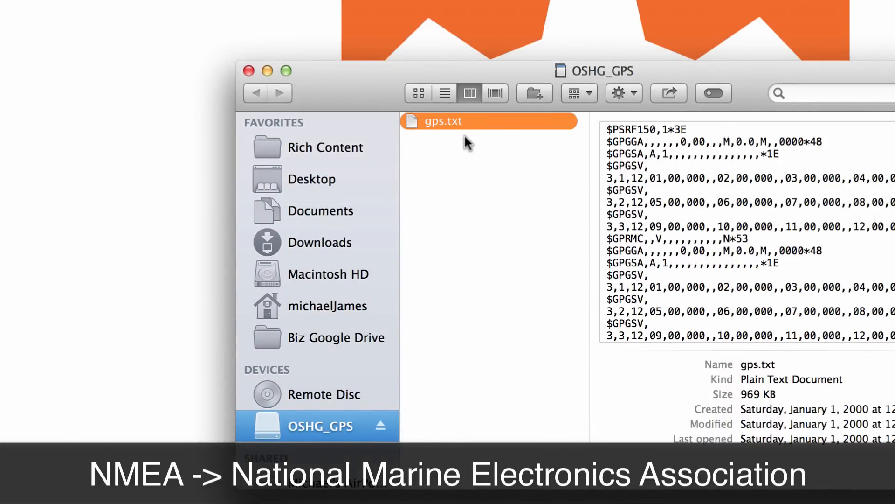
mouse_move(494, 132)
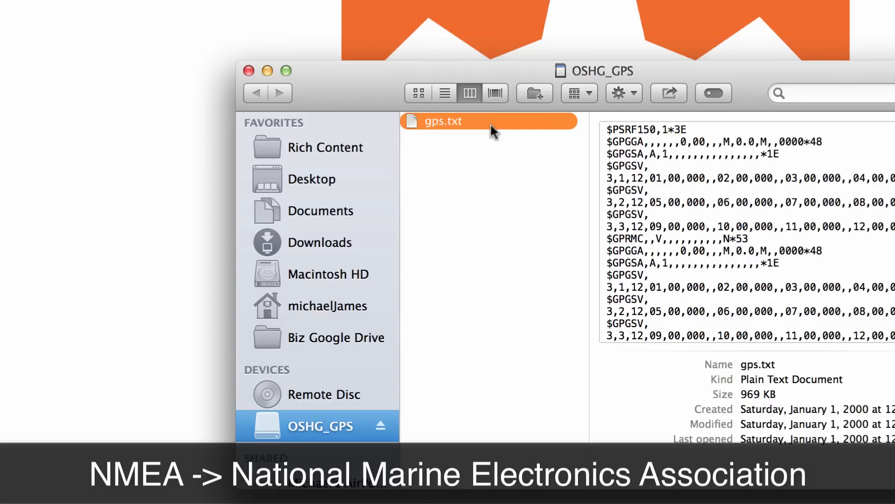
mouse_move(454, 132)
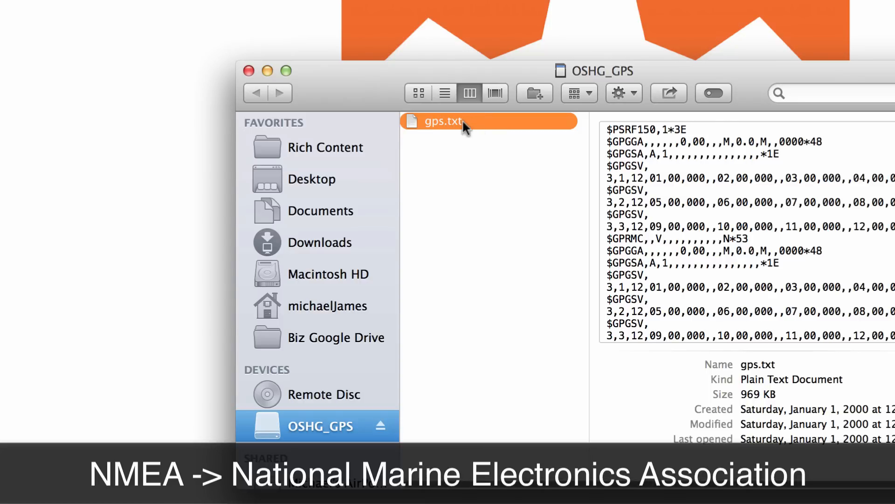
right_click(442, 121)
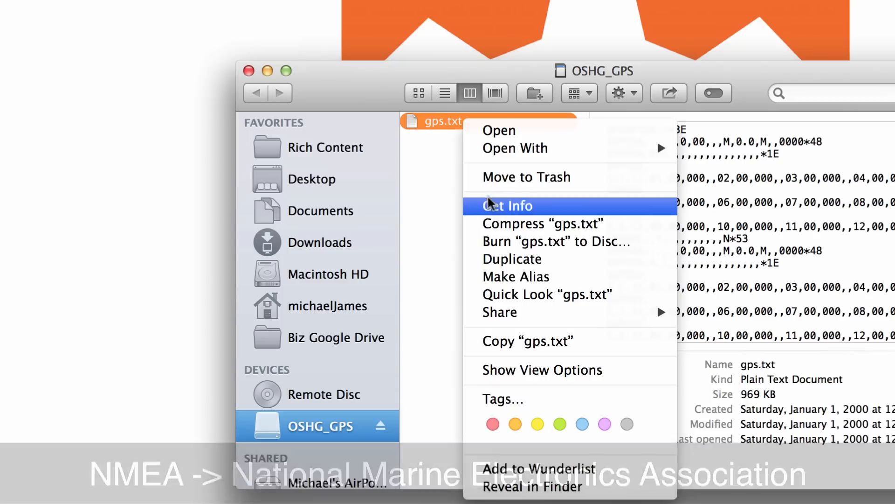
Step: Change gps.txt's extension to .nmea via Get Info and confirm the change
left_click(506, 205)
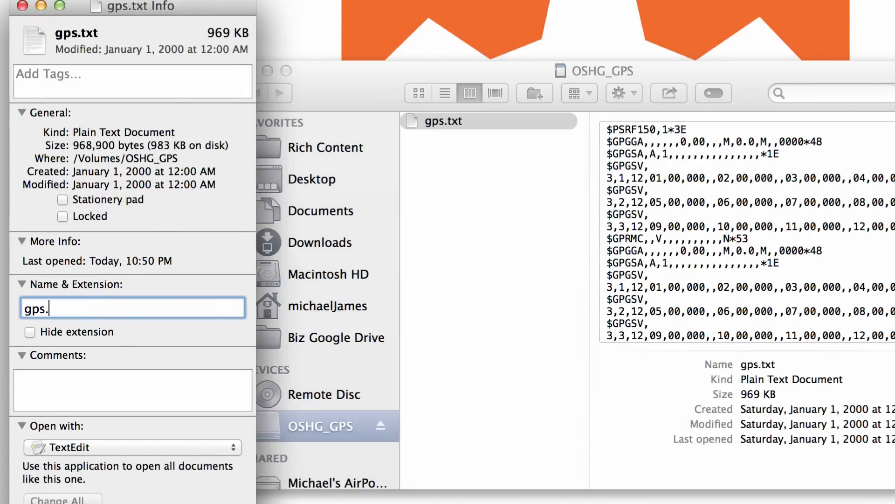
type("nmea")
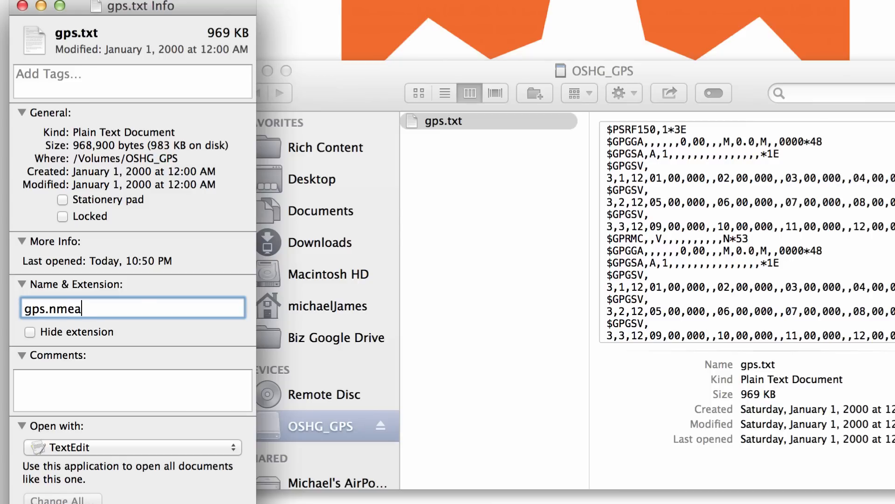
key("Return")
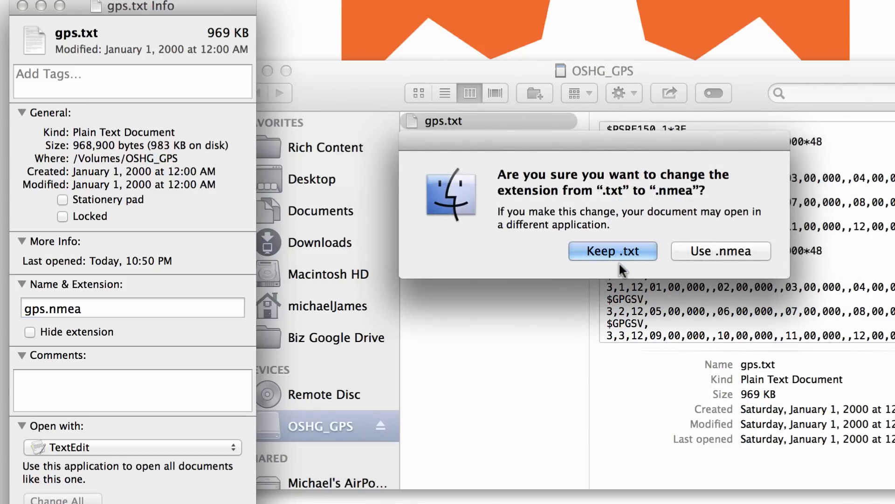
left_click(721, 251)
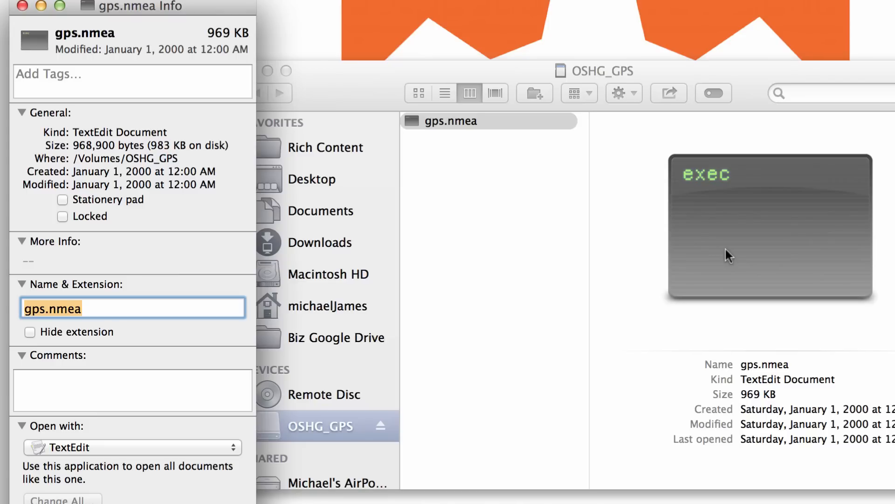
left_click(22, 6)
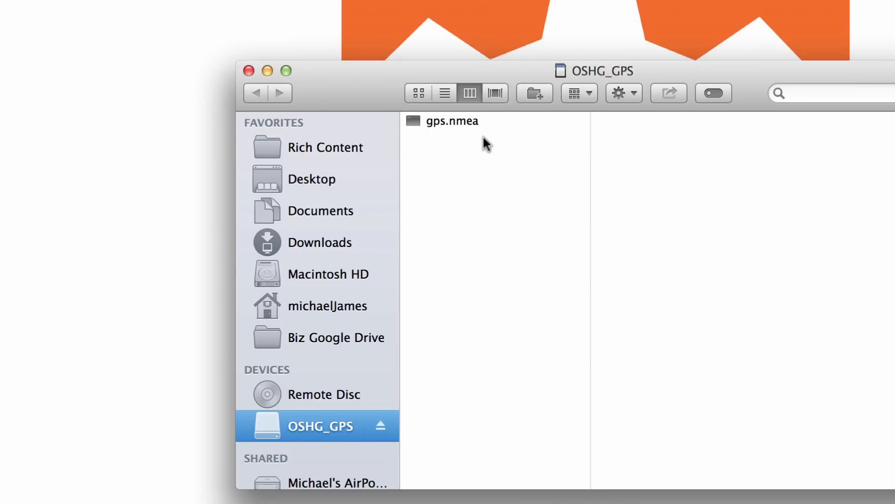
mouse_move(478, 137)
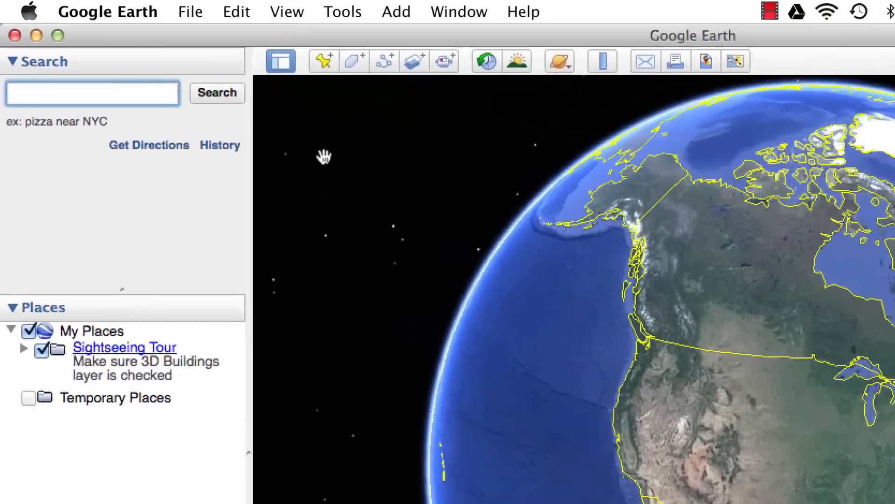
Step: Set GPS import to read from file with KML Tracks and LineStrings, then import
left_click(342, 11)
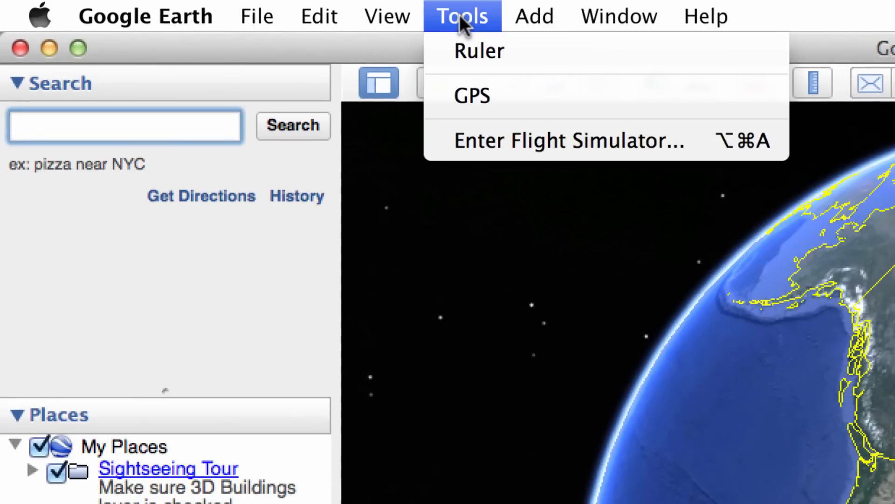
left_click(471, 95)
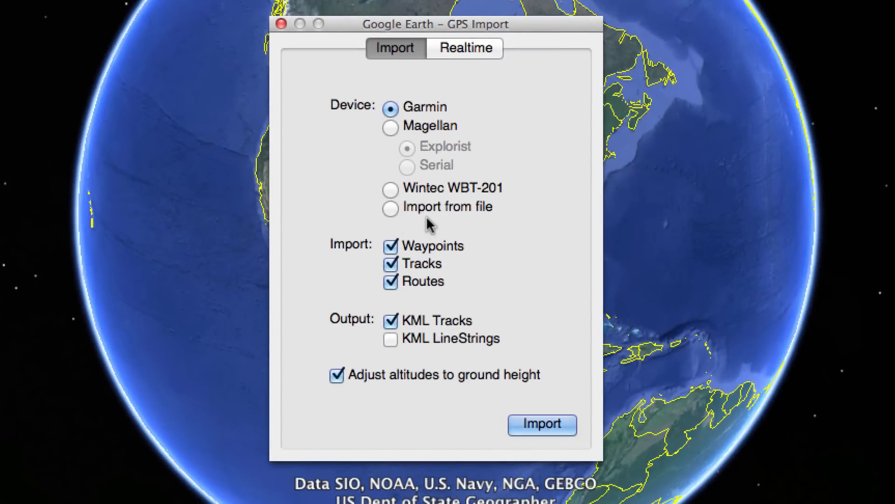
left_click(391, 207)
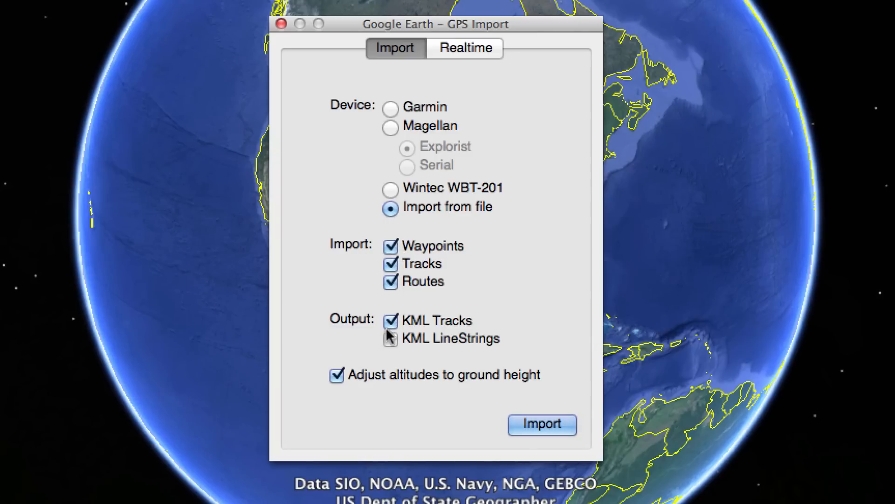
left_click(391, 338)
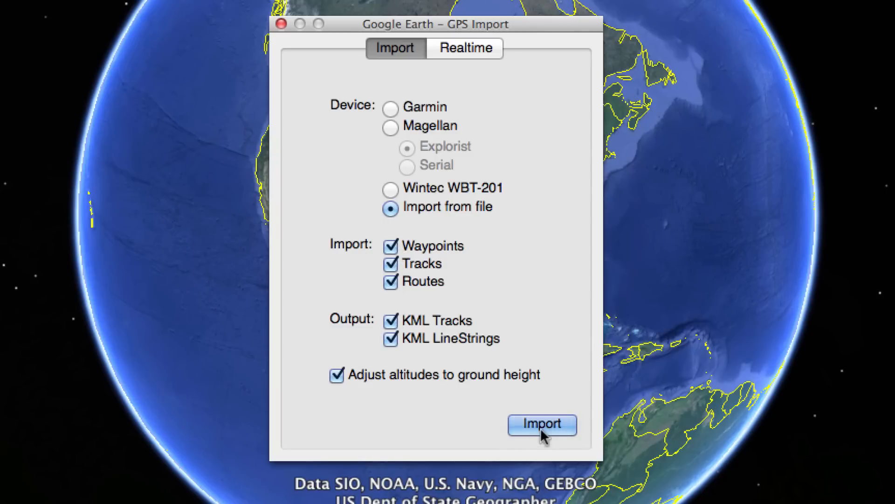
left_click(541, 424)
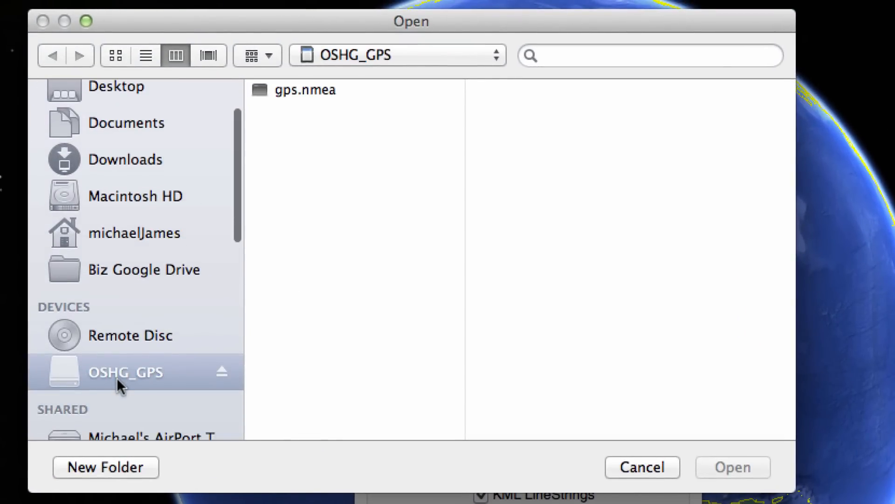
mouse_move(274, 370)
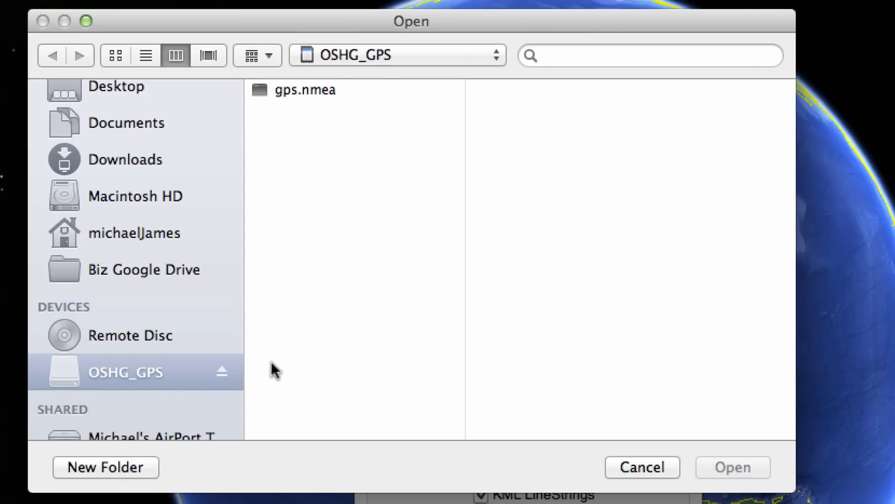
Step: Select gps.nmea on the OSHG_GPS card and open it for import
left_click(305, 90)
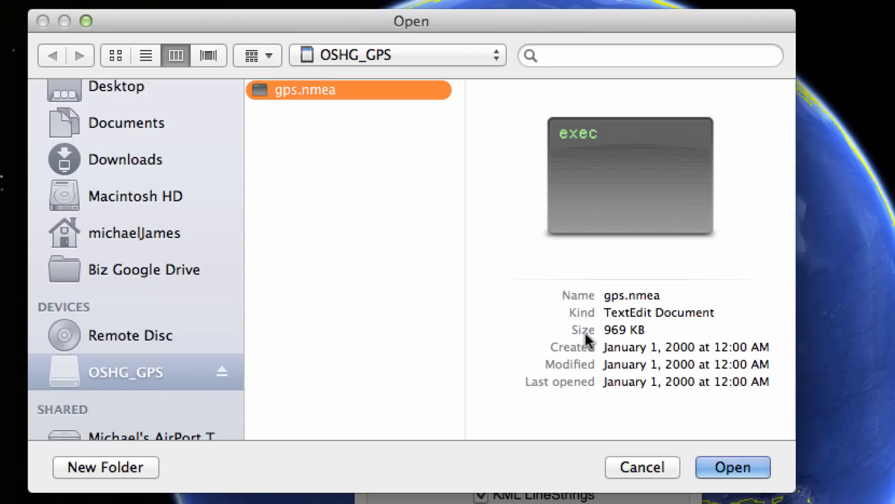
left_click(732, 466)
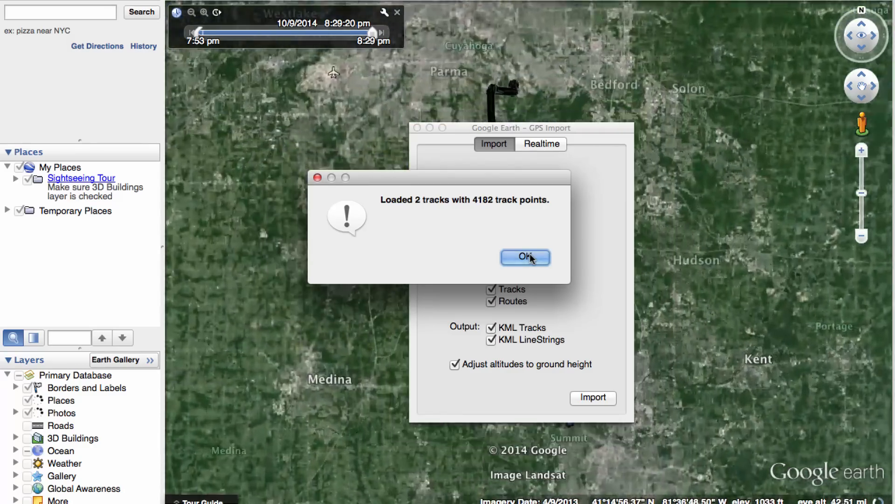
Step: Dismiss the 2-track, 4182-point loaded message and zoom in on the highway track
left_click(524, 257)
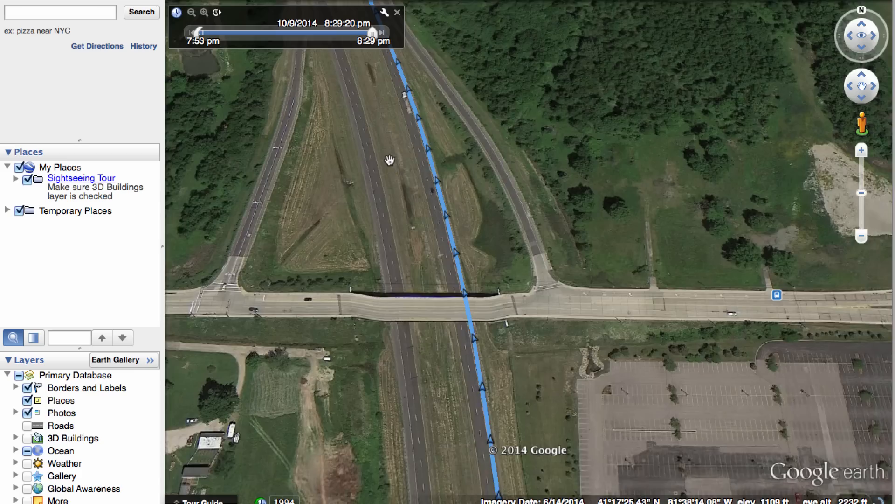
scroll("down", 3)
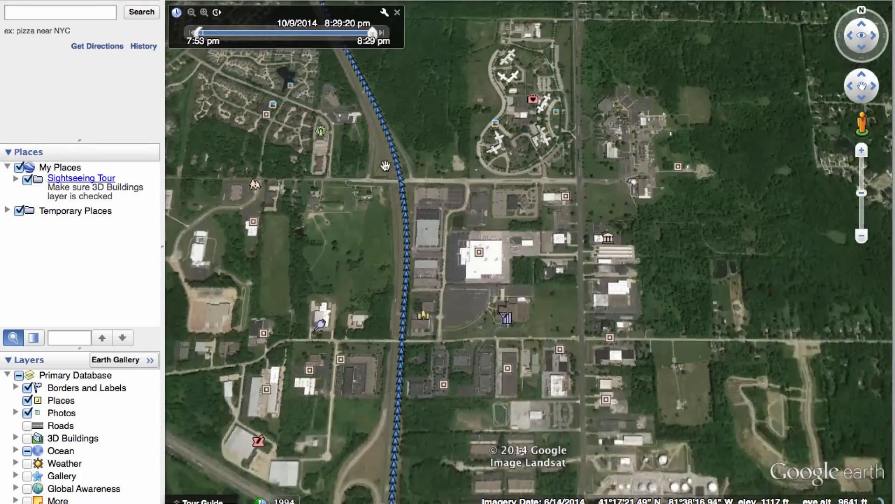